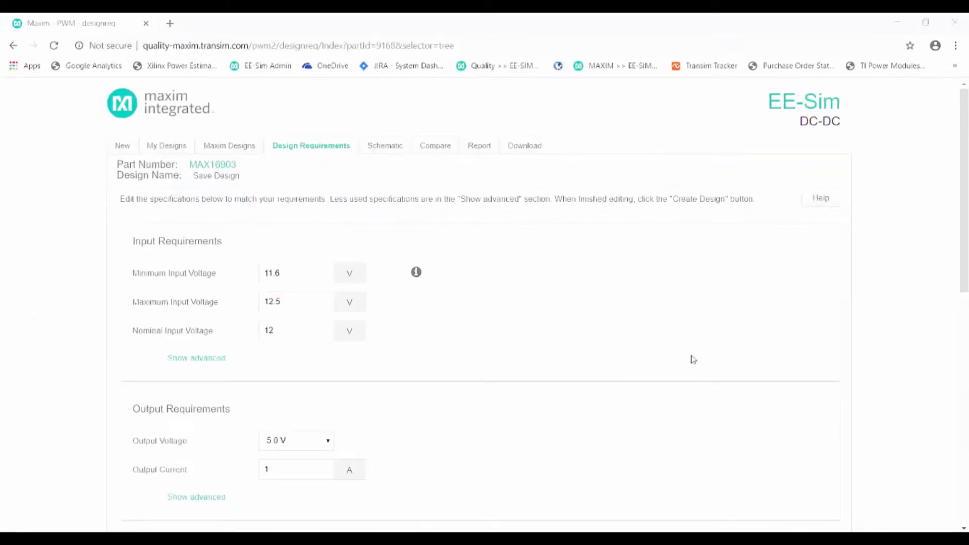
pyautogui.moveTo(832, 310)
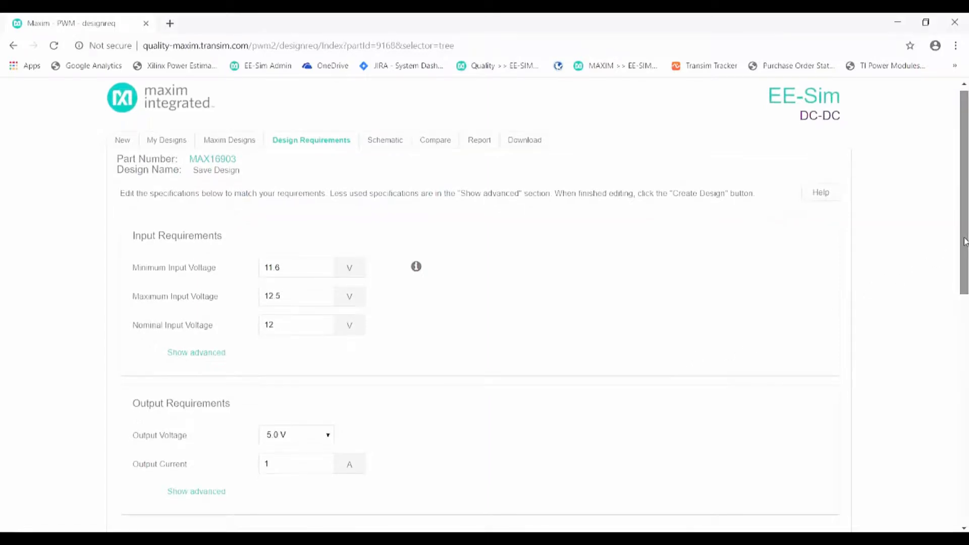
# Step: Create the MAX16903 design from the default requirements and load its buck-converter schematic
pyautogui.scroll(-3)
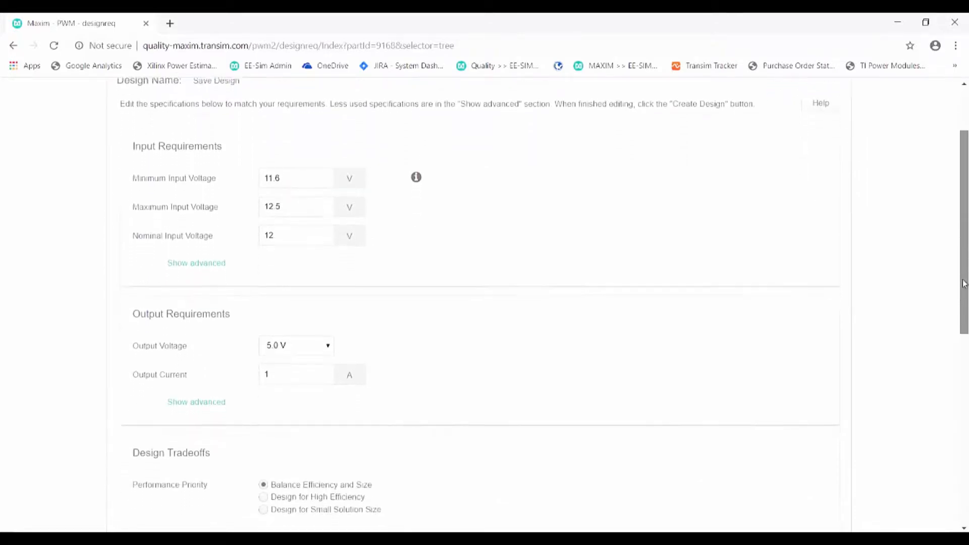
pyautogui.scroll(-3)
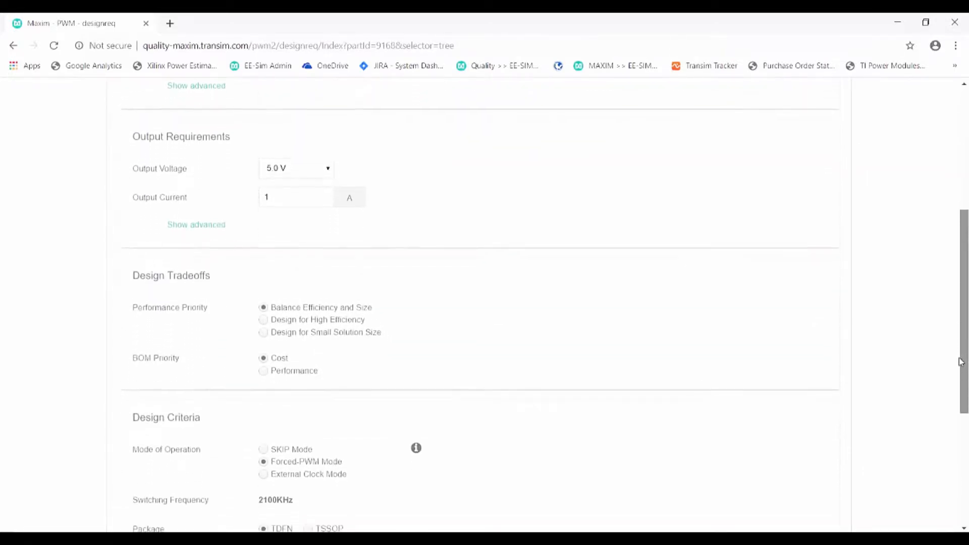
pyautogui.scroll(-3)
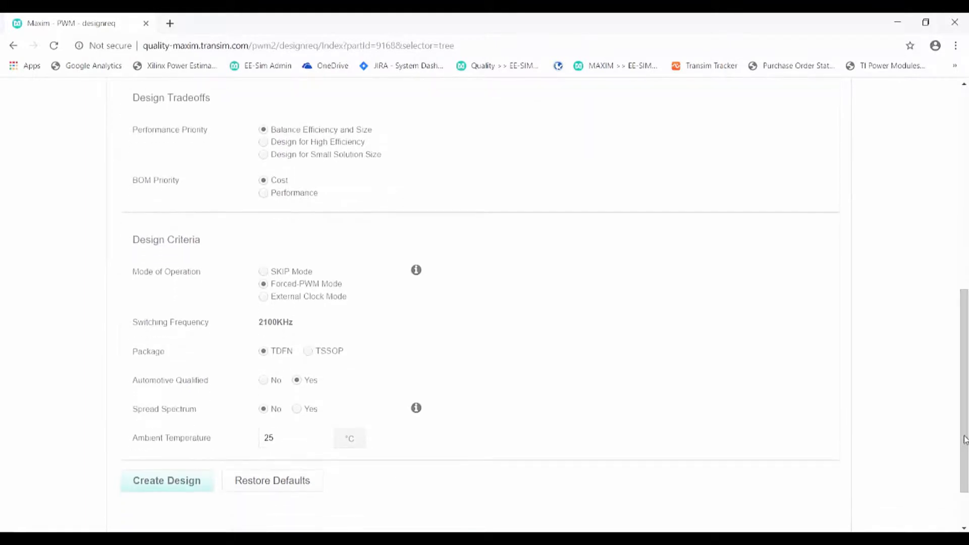
pyautogui.click(167, 481)
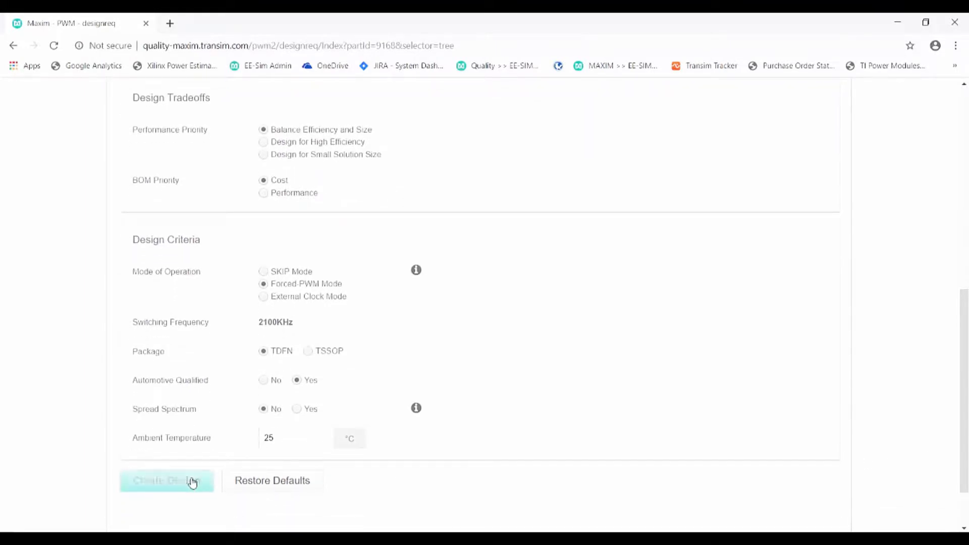
pyautogui.click(167, 480)
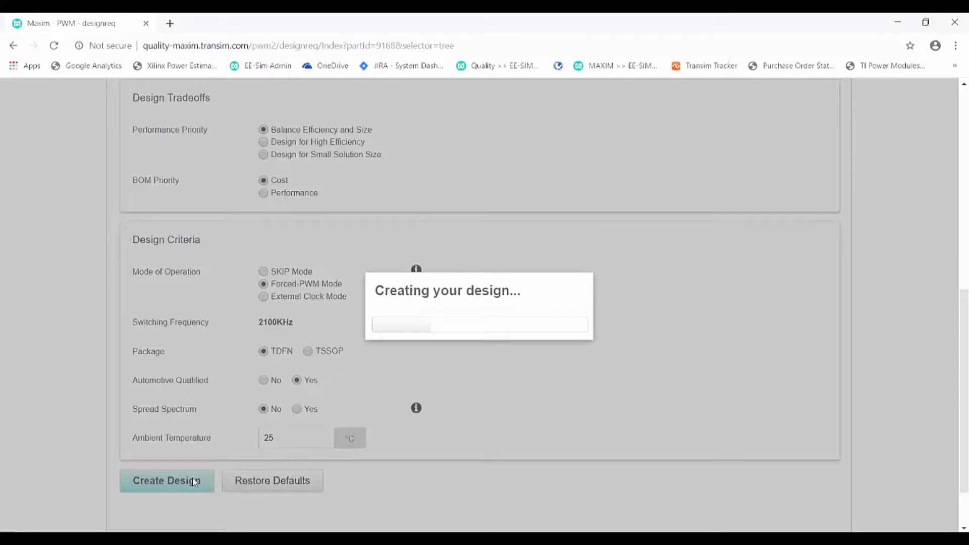
pyautogui.click(166, 481)
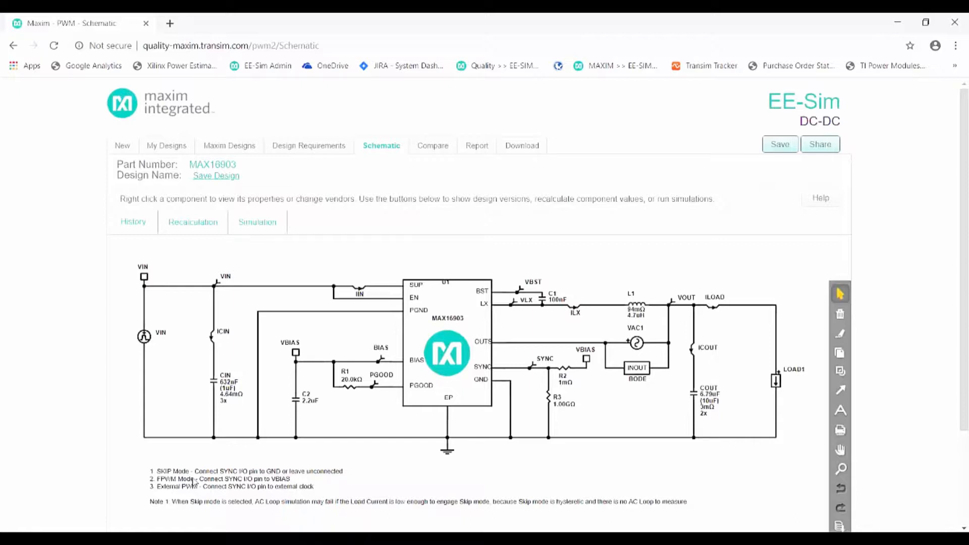
pyautogui.moveTo(258, 222)
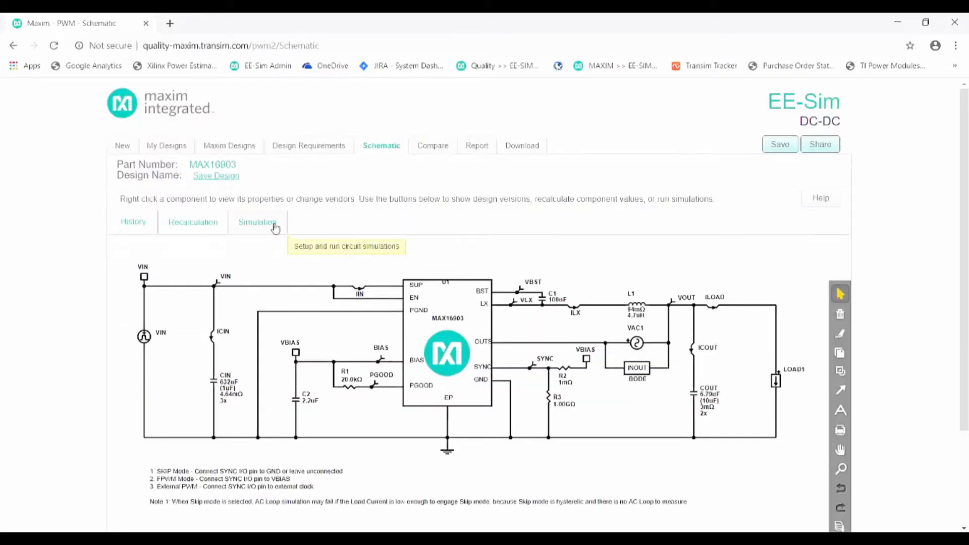
# Step: Enter a 2 A LOAD1 pulse current in the load-step simulation setup
pyautogui.click(256, 222)
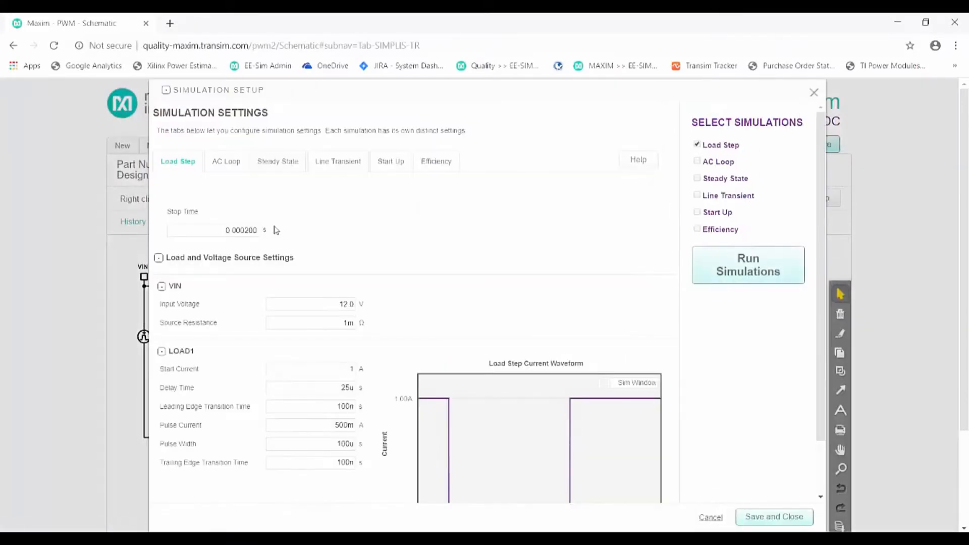
pyautogui.scroll(-3)
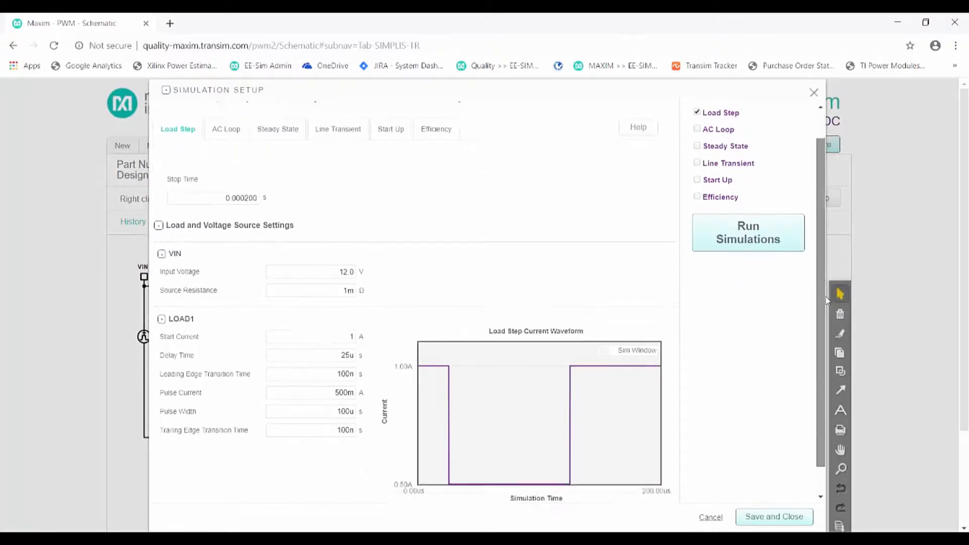
pyautogui.scroll(-3)
pyautogui.write('2')
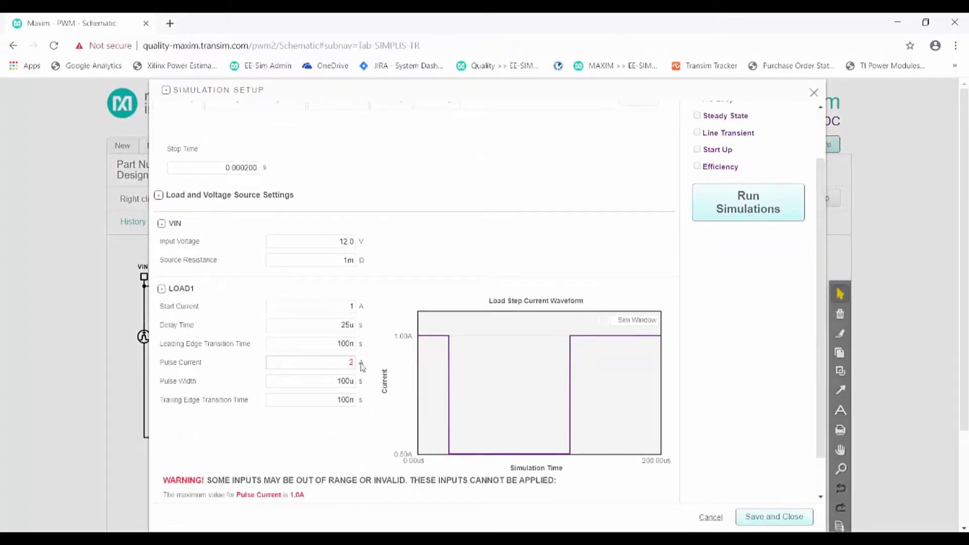
pyautogui.moveTo(355, 488)
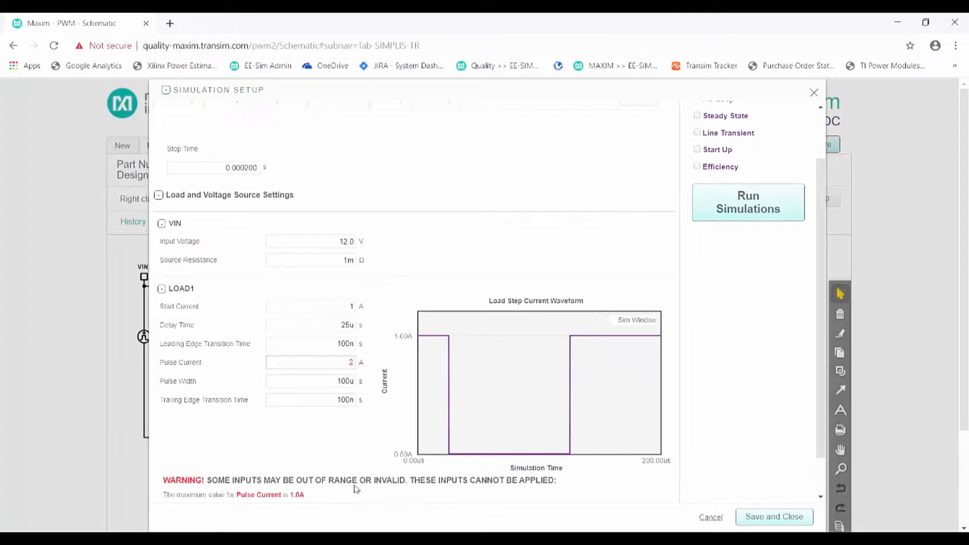
pyautogui.moveTo(446, 405)
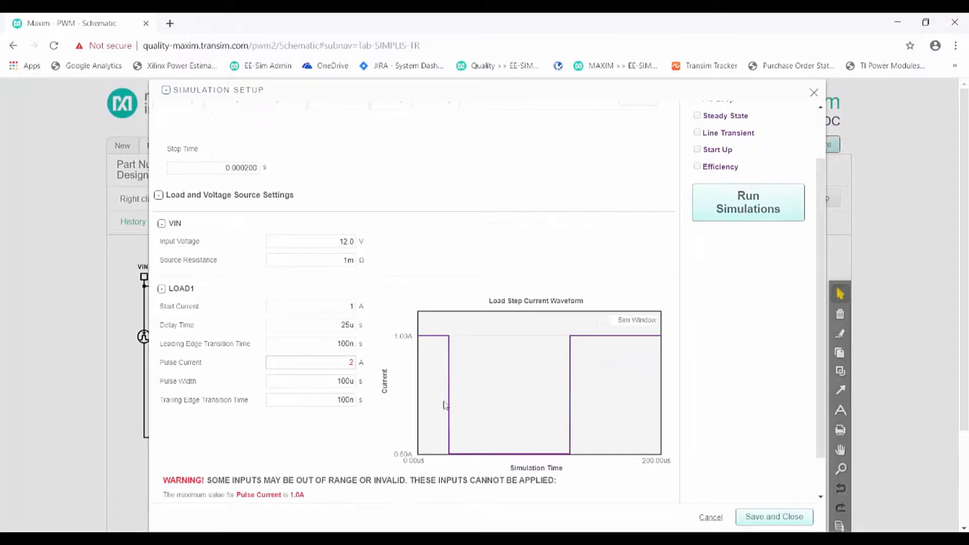
# Step: Close the simulation setup and return to the MAX16903 schematic
pyautogui.click(710, 517)
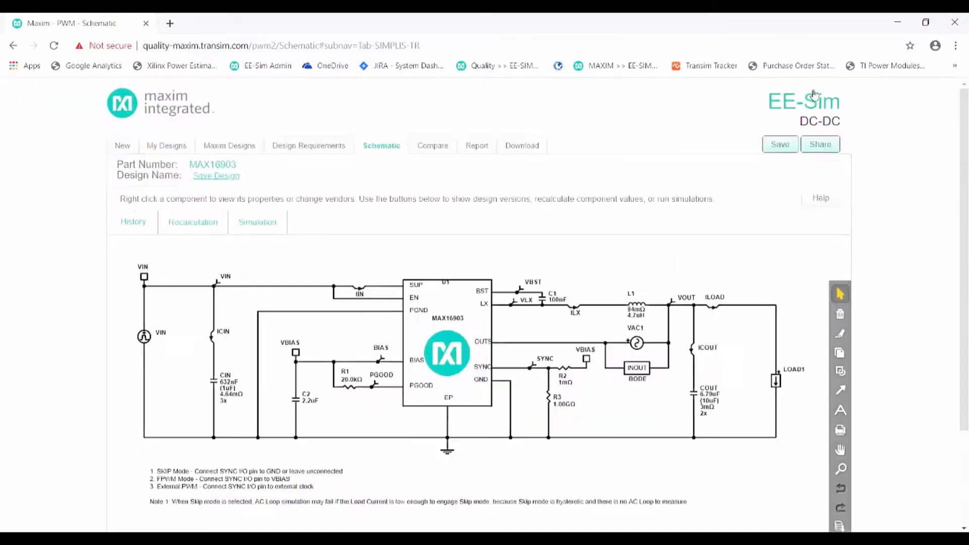
pyautogui.moveTo(738, 258)
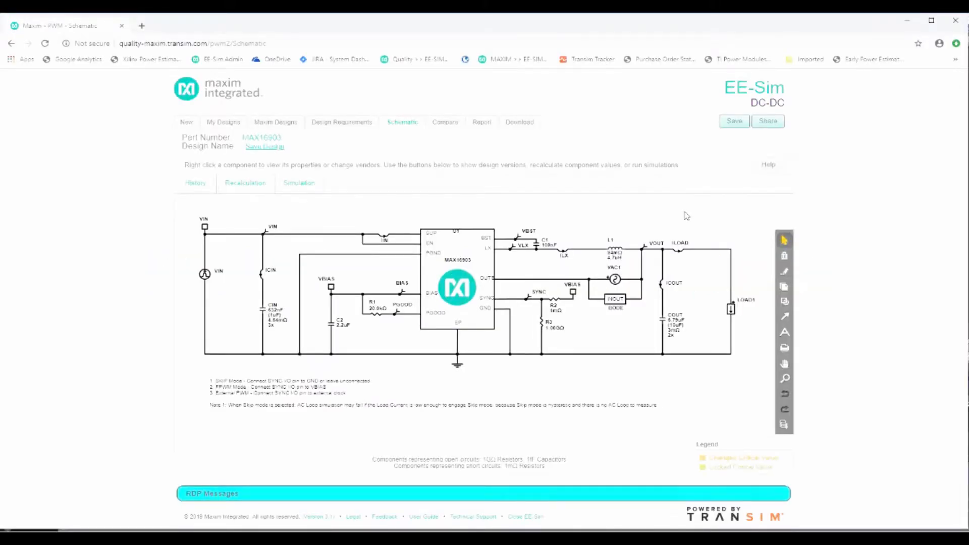
pyautogui.moveTo(537, 131)
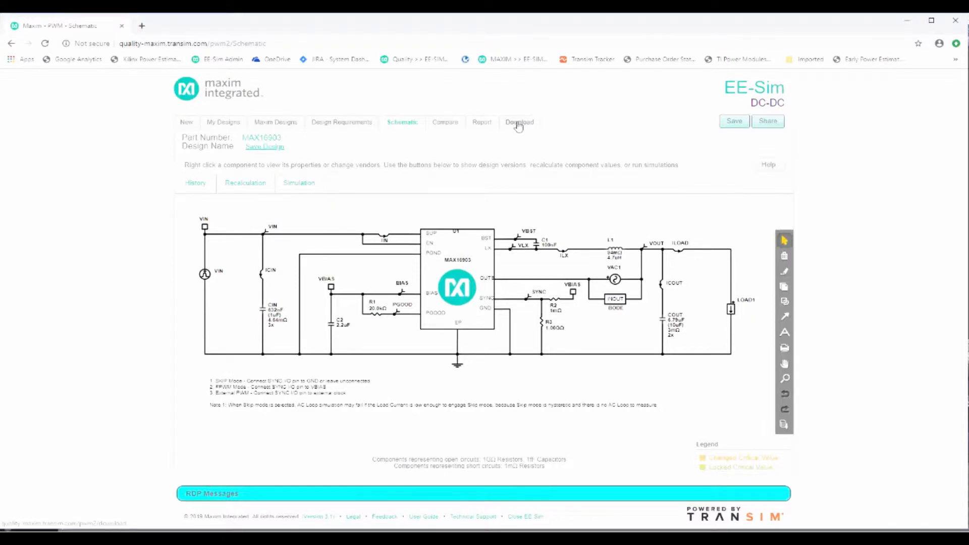
# Step: Download the MAX16903 schematic with Load Step analysis chosen
pyautogui.click(519, 123)
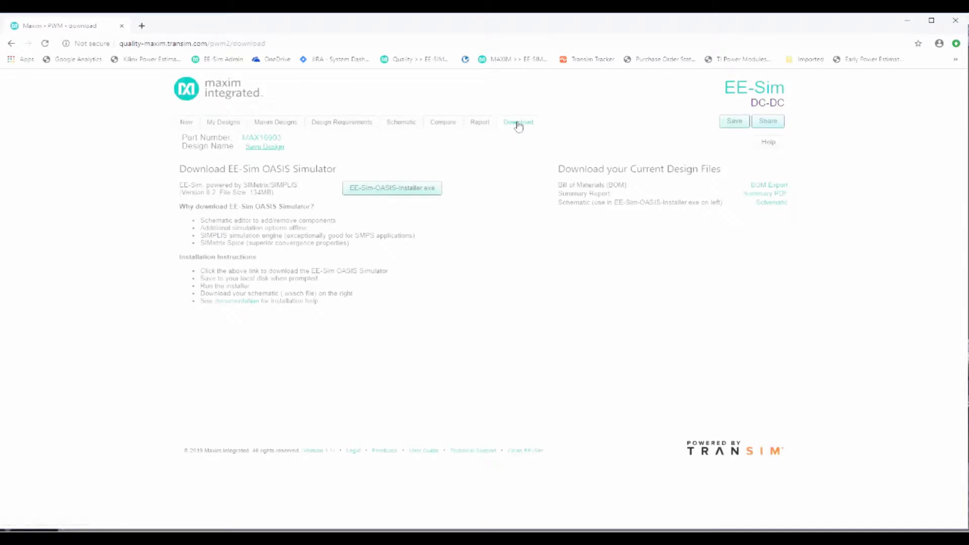
pyautogui.moveTo(420, 206)
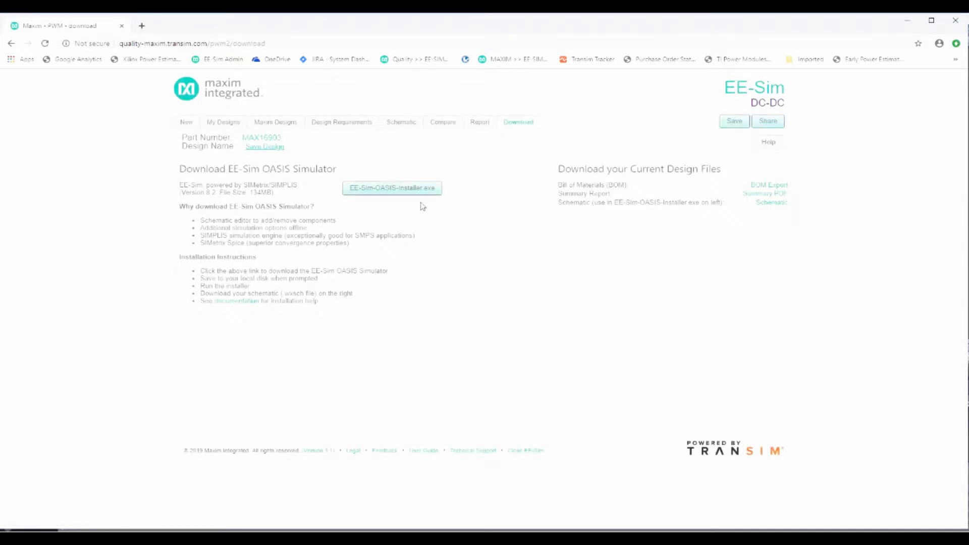
pyautogui.moveTo(497, 214)
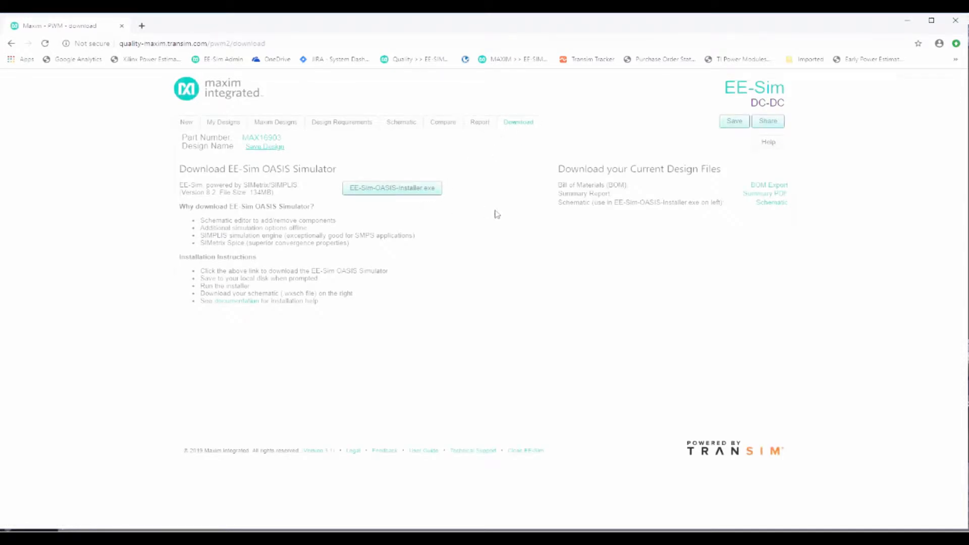
pyautogui.click(770, 202)
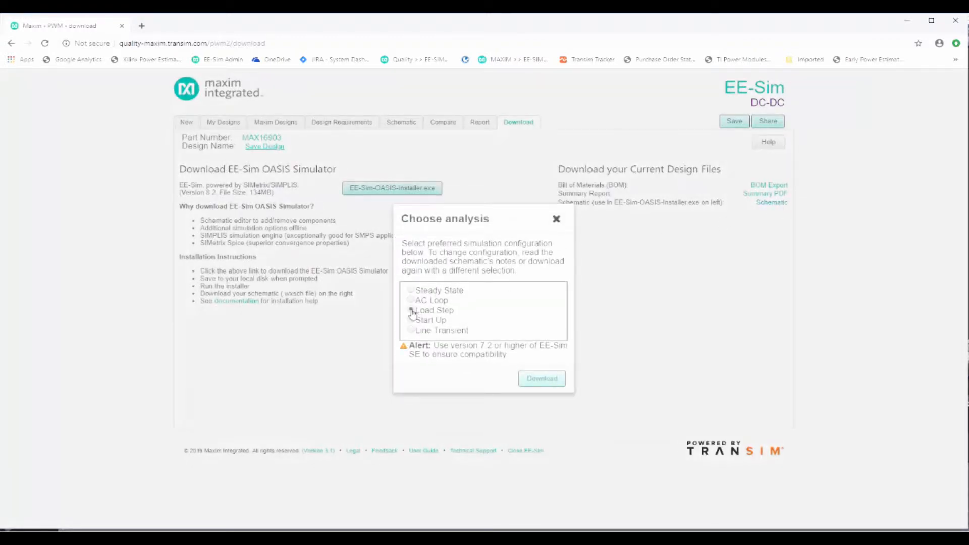
pyautogui.click(541, 379)
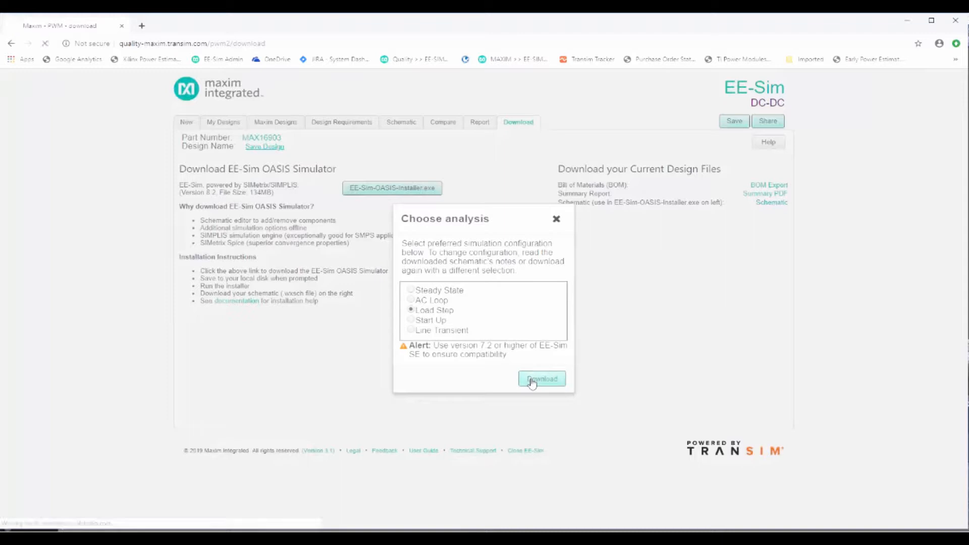
pyautogui.click(541, 379)
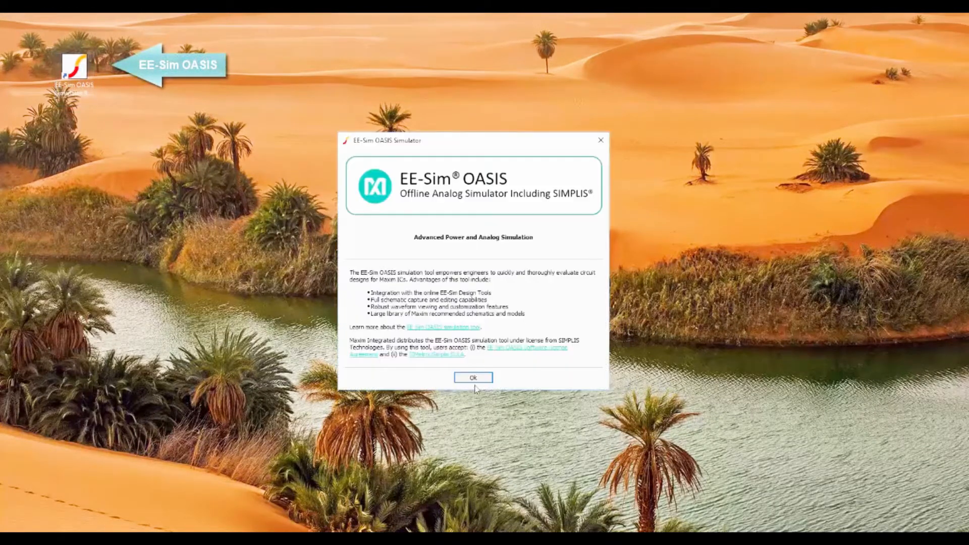
# Step: Load MAX16903_Load_Step_Transient.wxsch from the MAXIM step-down examples and maximize the window
pyautogui.click(472, 378)
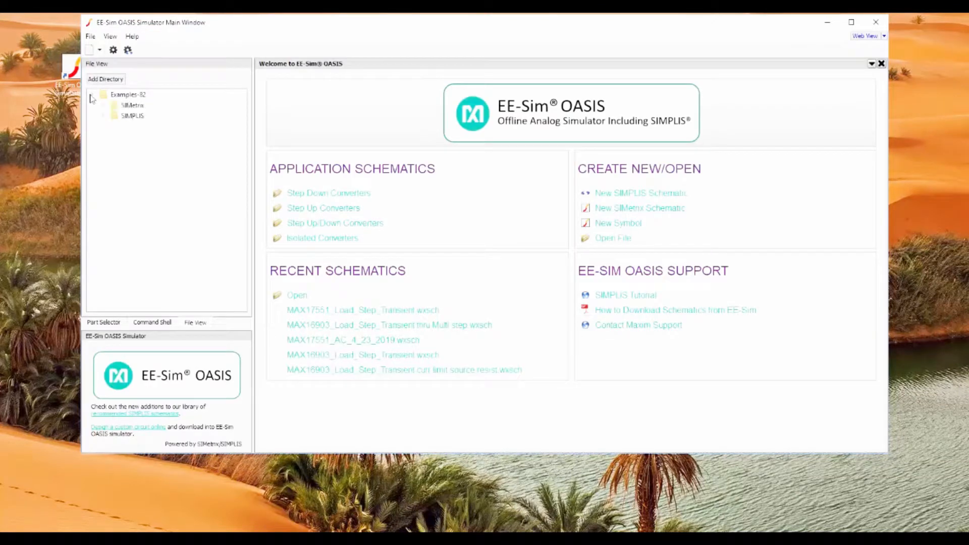
pyautogui.click(103, 115)
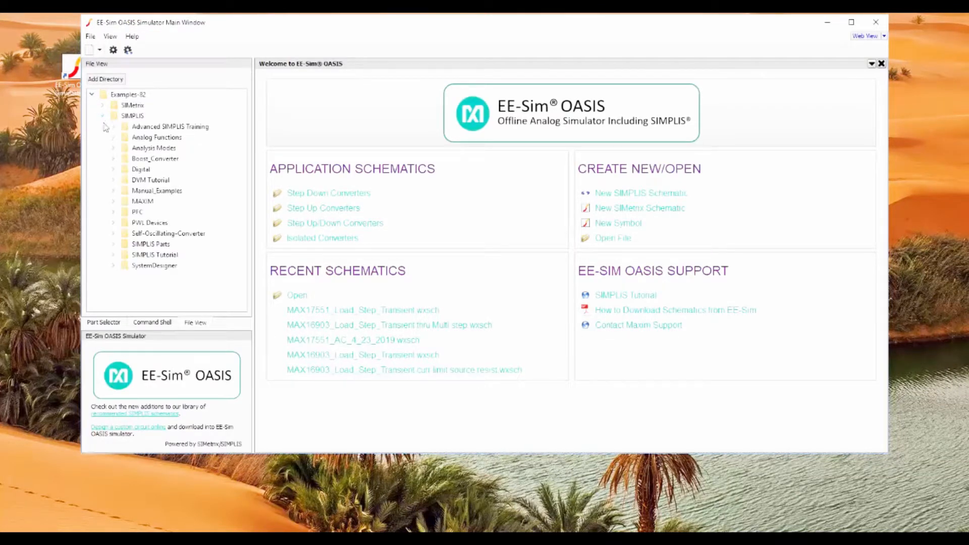
pyautogui.click(114, 201)
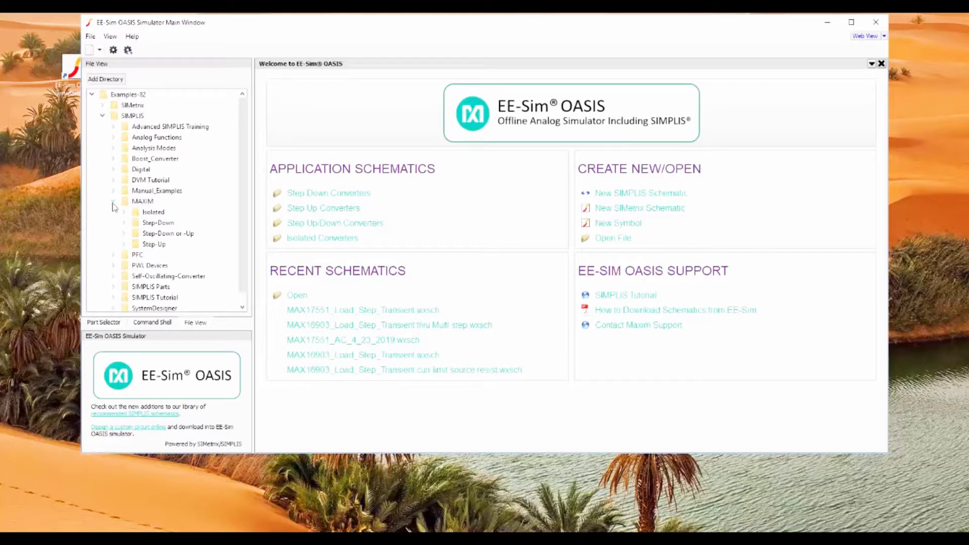
pyautogui.click(124, 233)
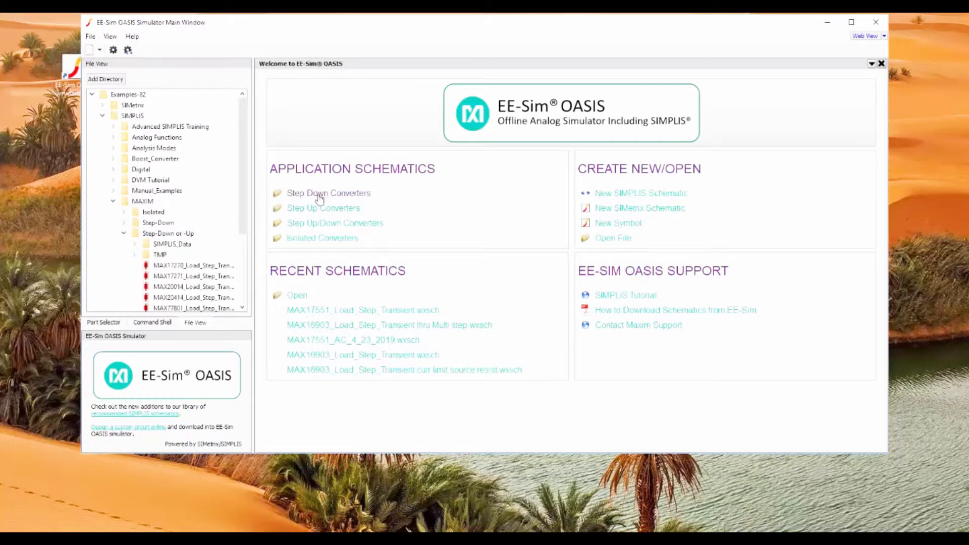
pyautogui.click(328, 193)
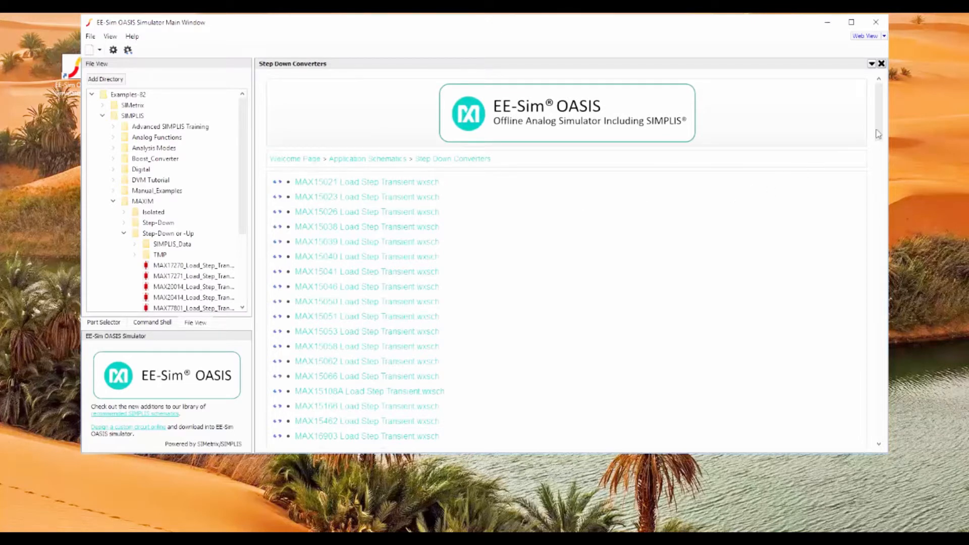
pyautogui.scroll(-3)
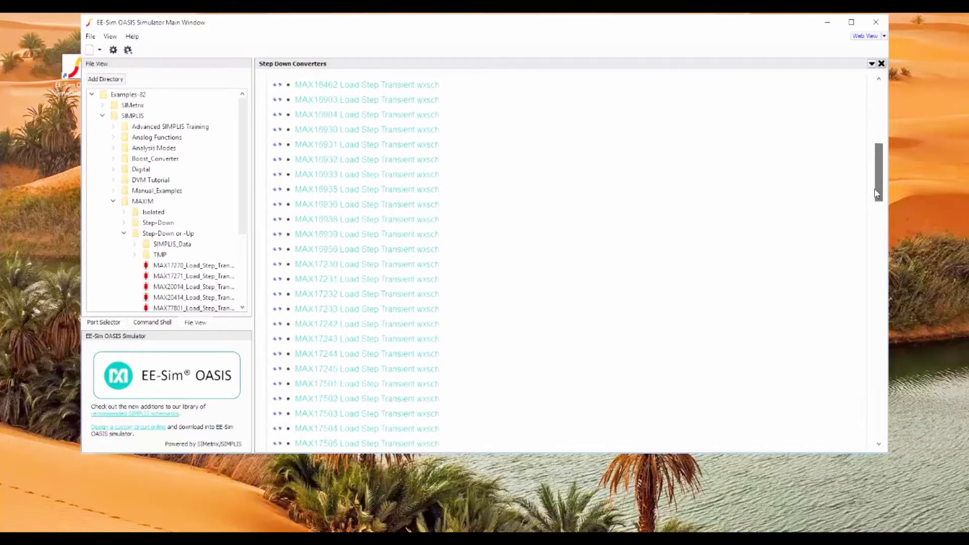
pyautogui.doubleClick(366, 99)
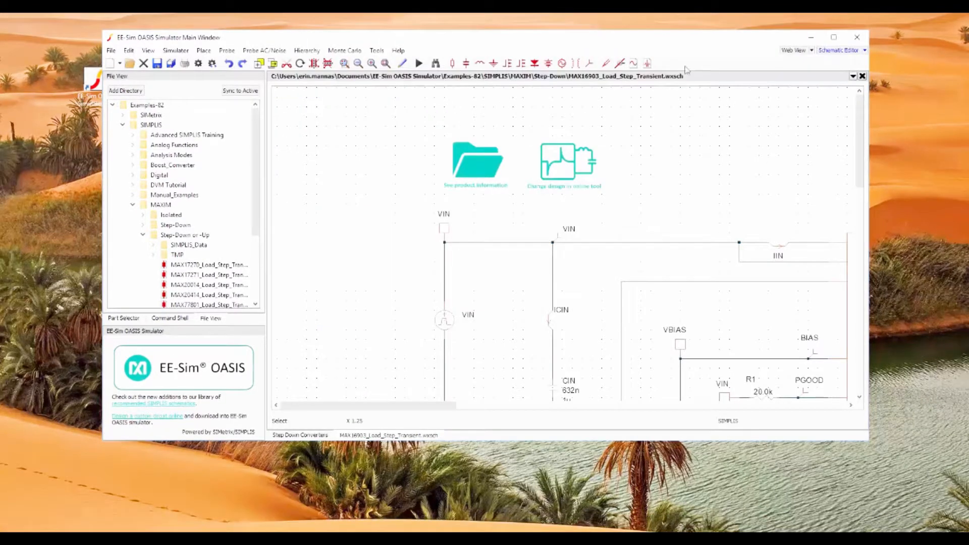
pyautogui.click(832, 37)
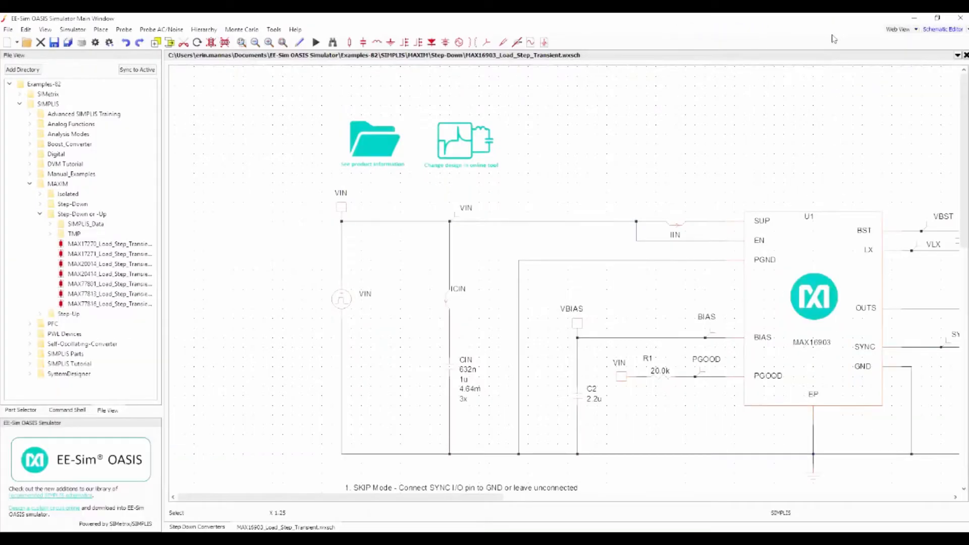
pyautogui.moveTo(316, 42)
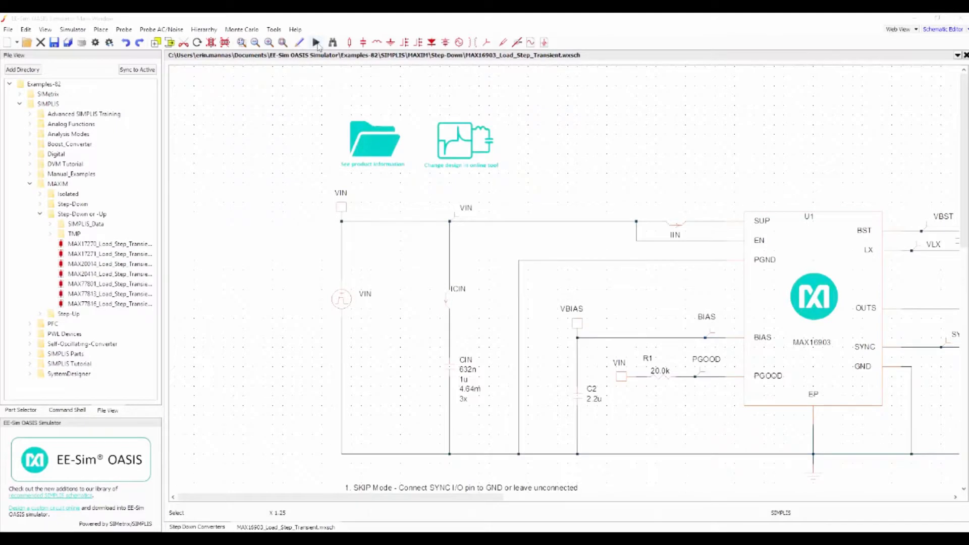
# Step: Run the SIMPLIS transient simulation, view VOUT and load-current waveforms, and return to the schematic
pyautogui.click(315, 42)
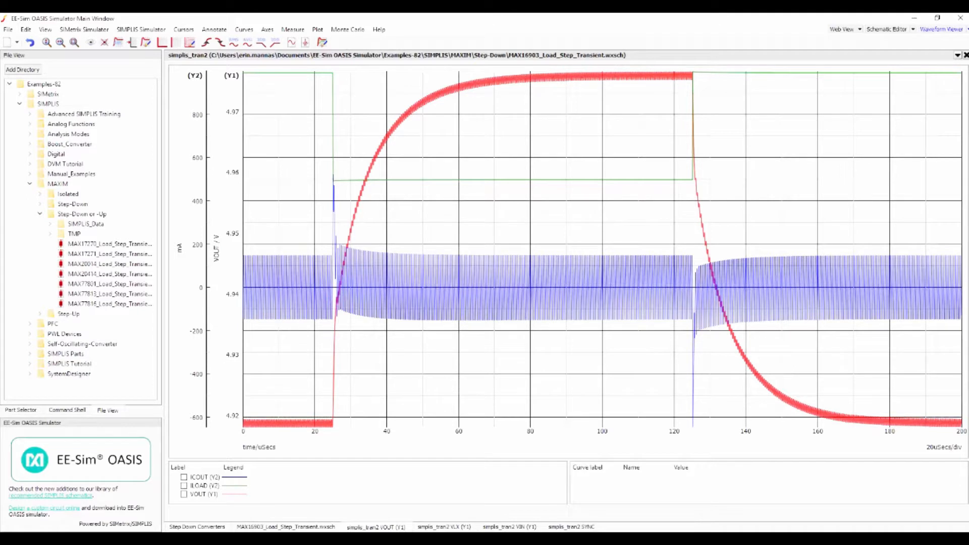
pyautogui.click(884, 28)
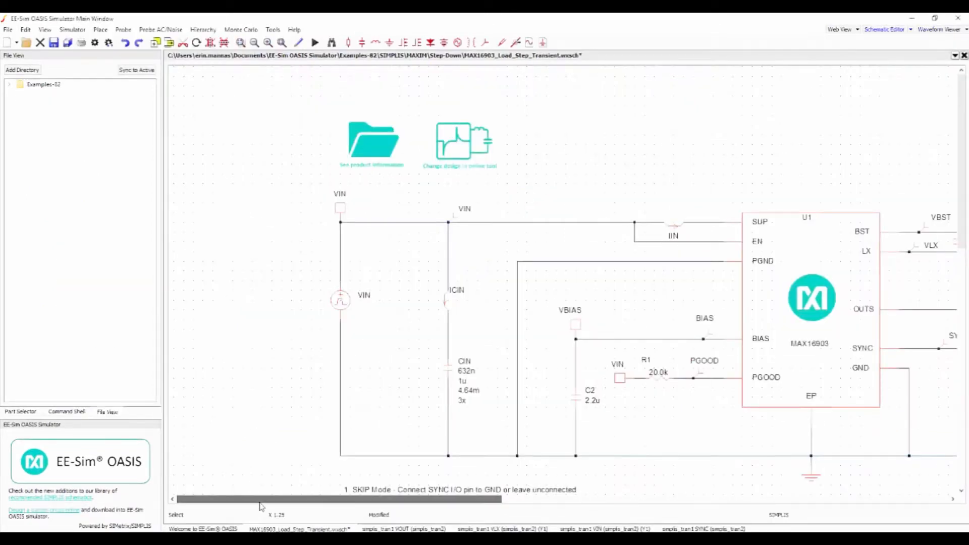
# Step: Set LOAD1's Pulsed Current to {CurrentSteps} in its device parameters
pyautogui.hscroll(3)
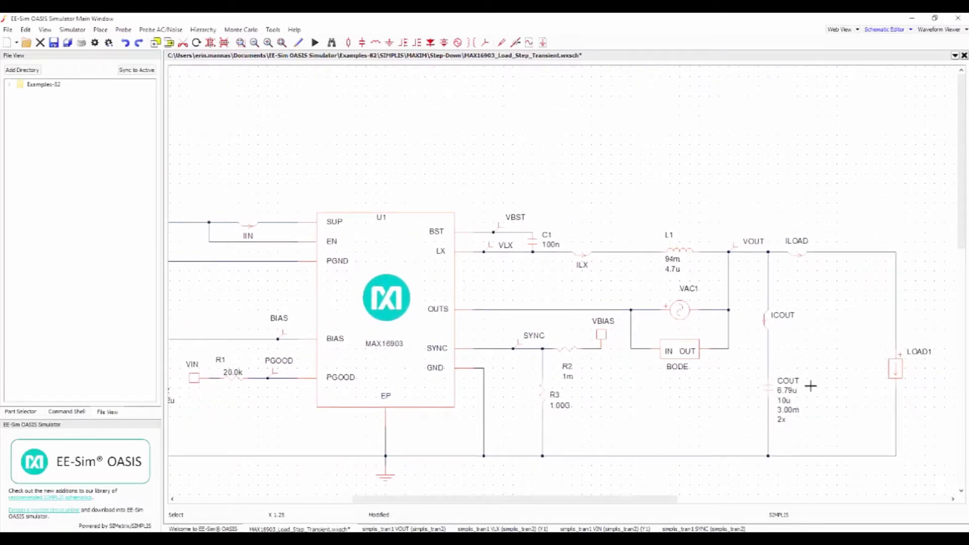
pyautogui.moveTo(895, 368)
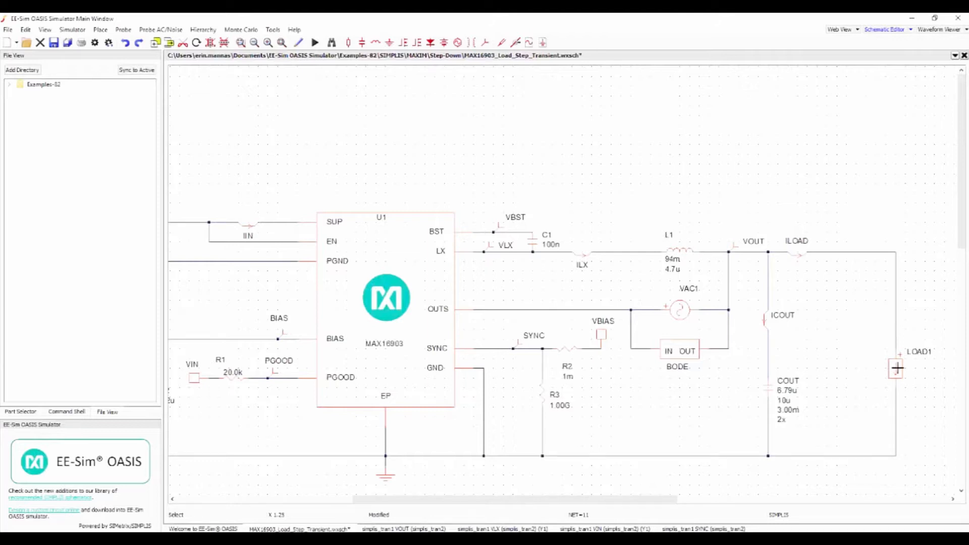
pyautogui.doubleClick(896, 367)
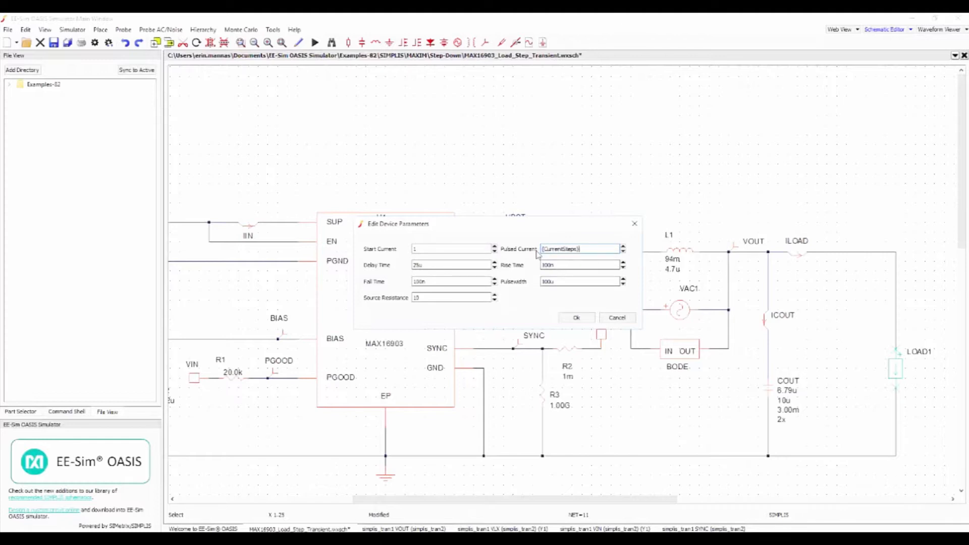
pyautogui.tripleClick(451, 297)
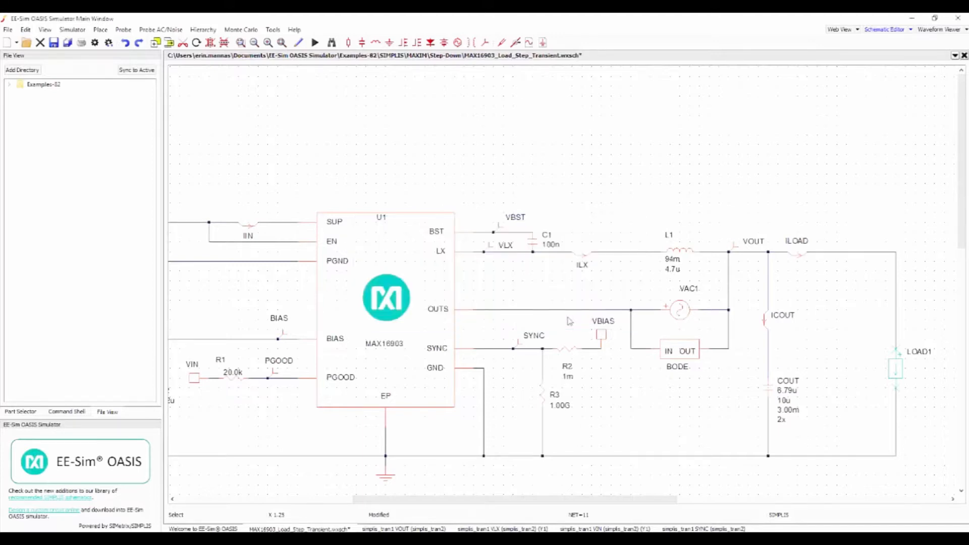
pyautogui.moveTo(358, 186)
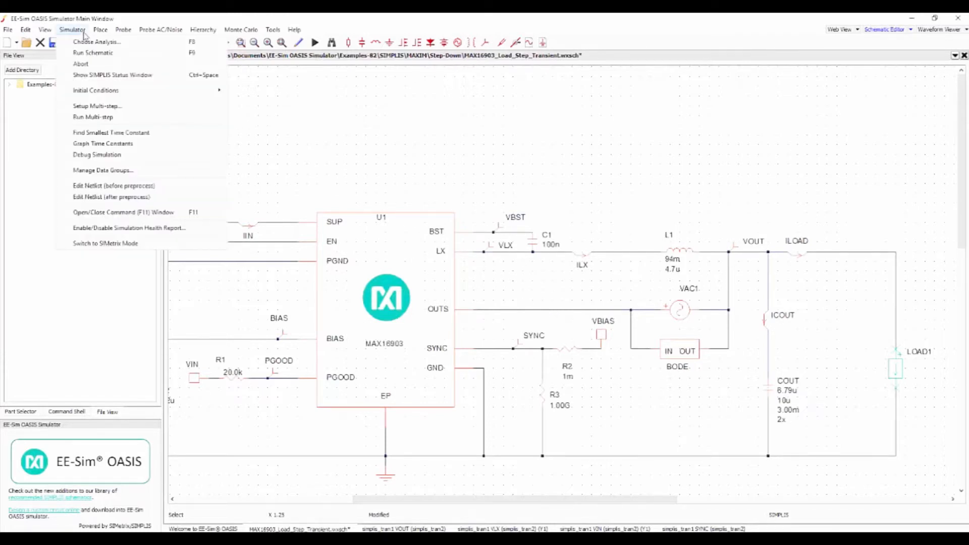
pyautogui.moveTo(97, 106)
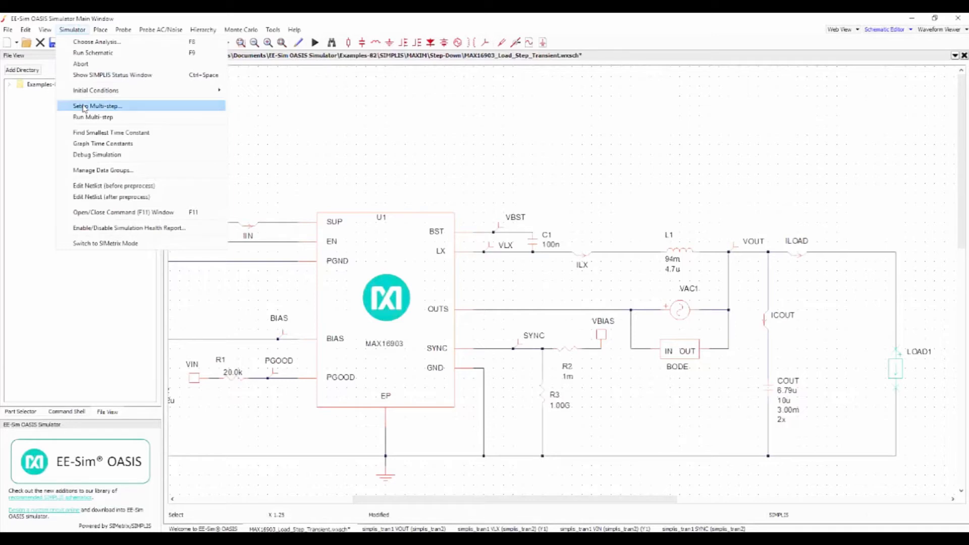
# Step: Define a multi-step analysis on parameter CurrentSteps with a list of values 1, 2 and more
pyautogui.click(97, 106)
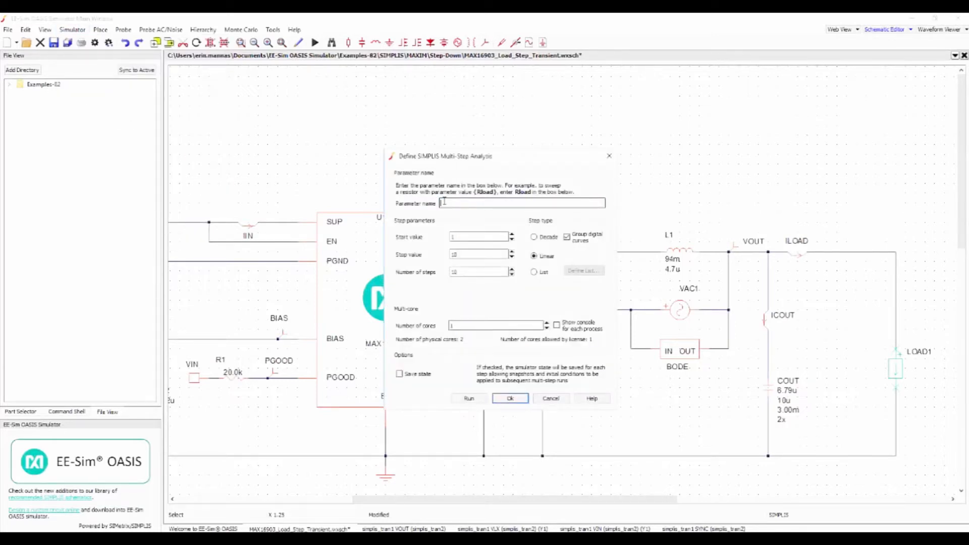
pyautogui.write('CurrentSteps')
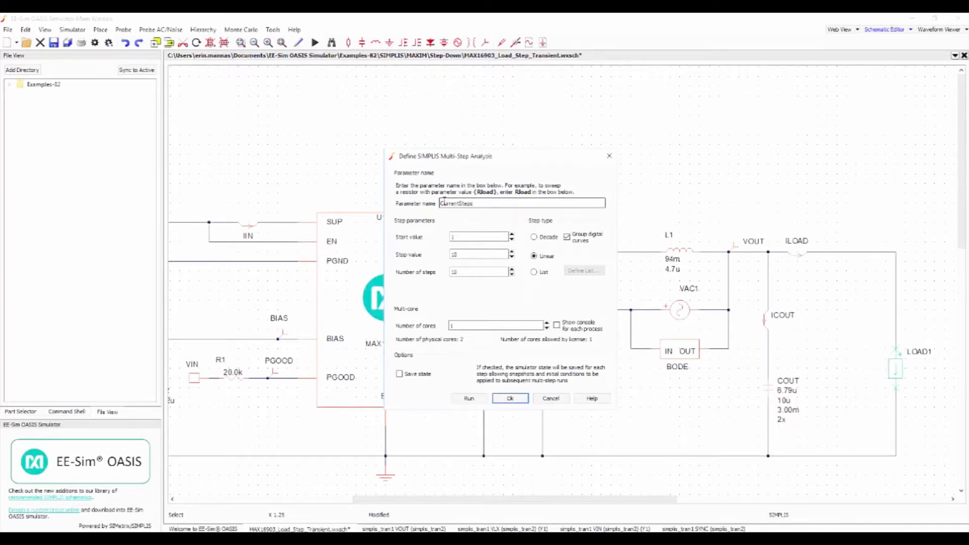
pyautogui.click(534, 272)
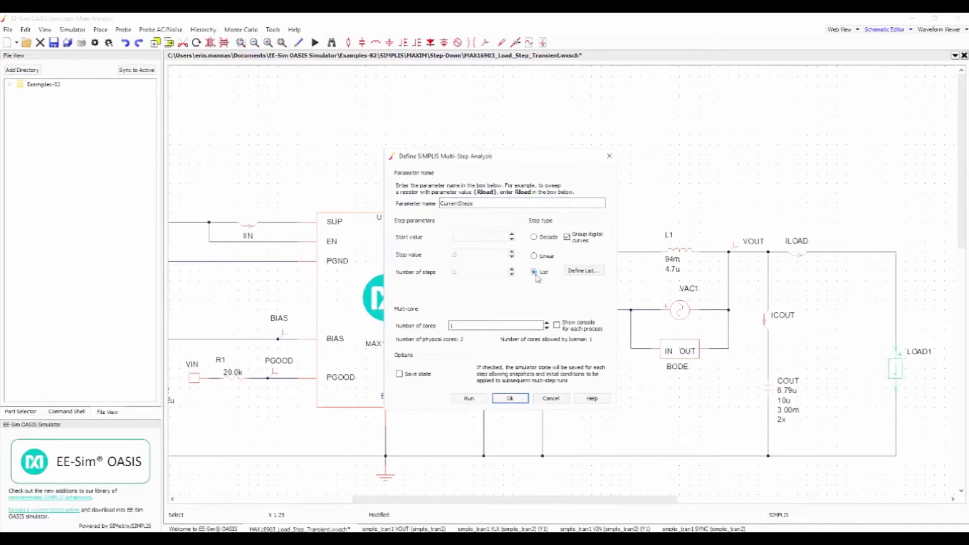
pyautogui.click(582, 271)
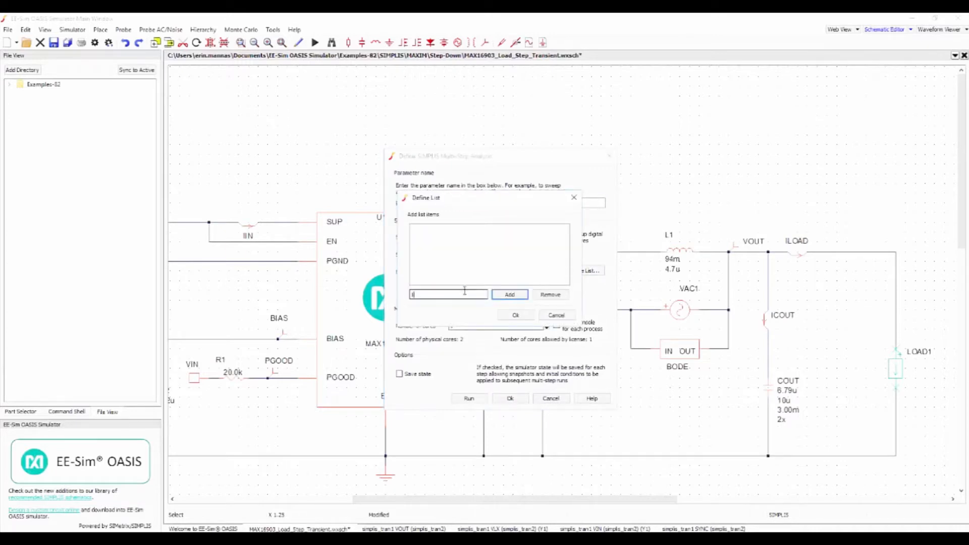
pyautogui.click(509, 294)
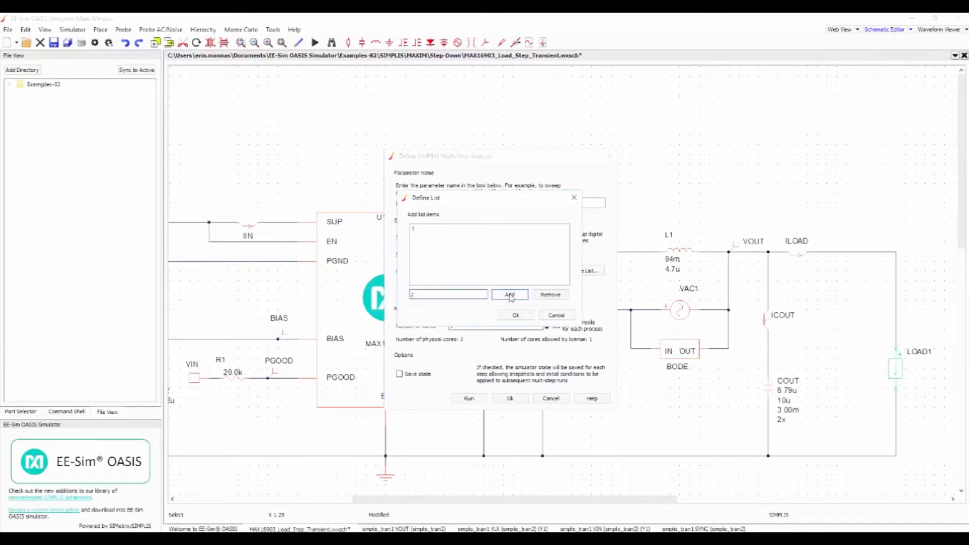
pyautogui.click(509, 293)
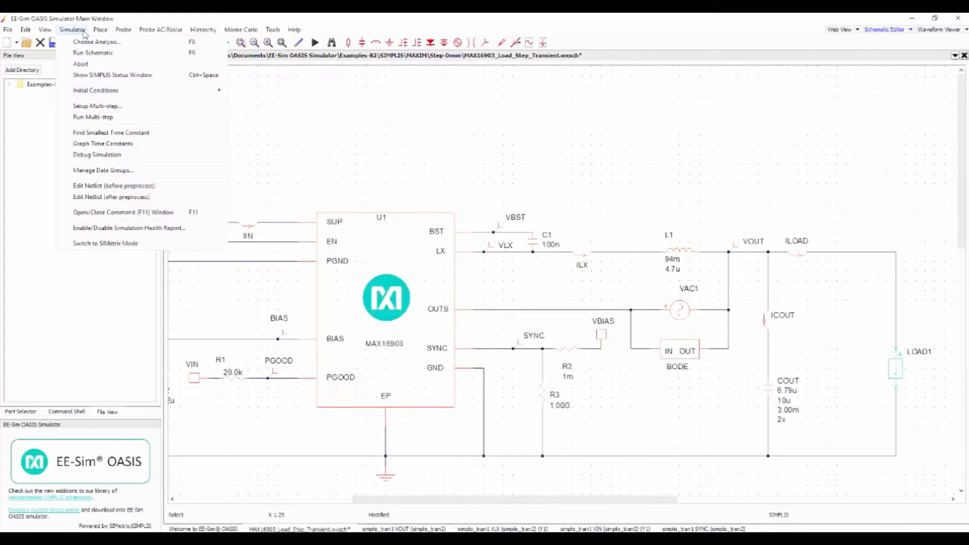
pyautogui.moveTo(97, 106)
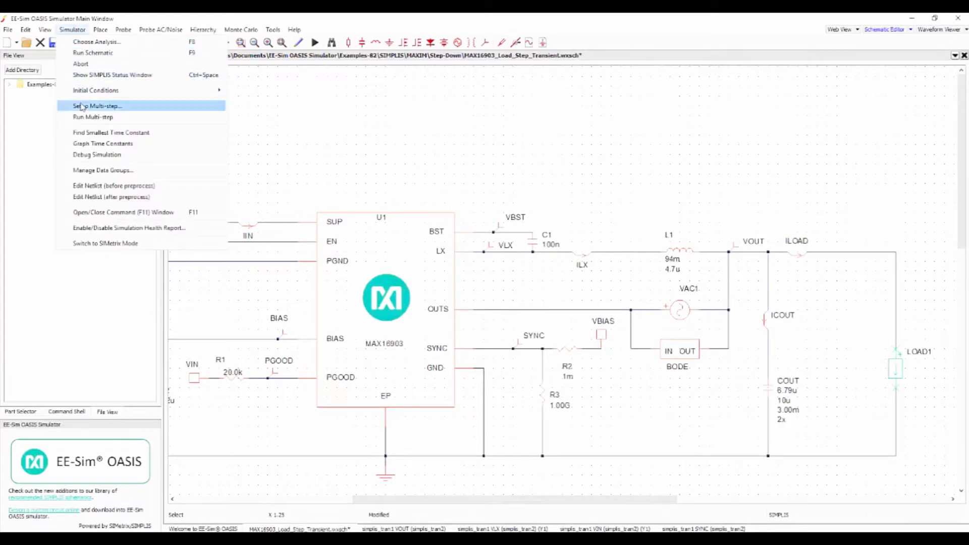
pyautogui.moveTo(93, 117)
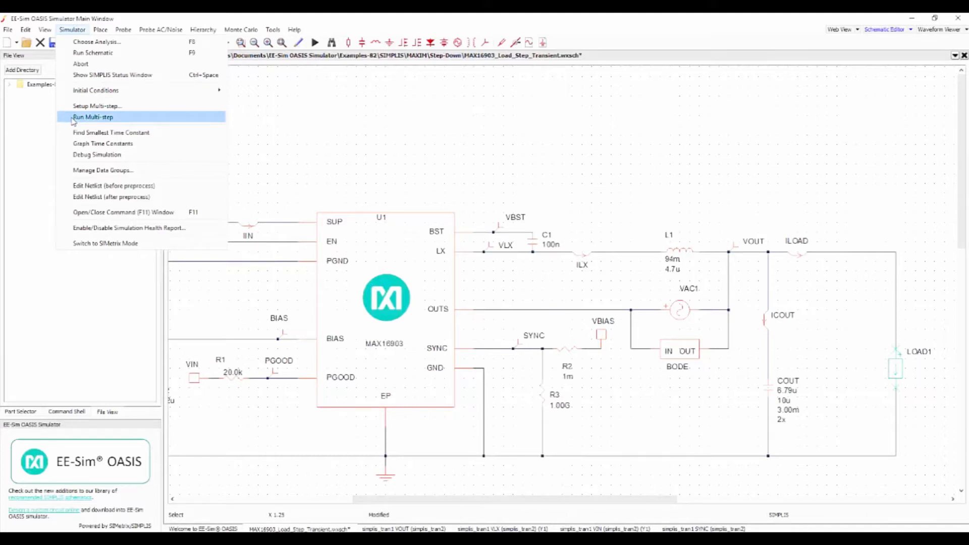
# Step: Run the multi-step sweep, view overlaid ILOAD and VOUT curves per step, and return to the schematic
pyautogui.click(93, 117)
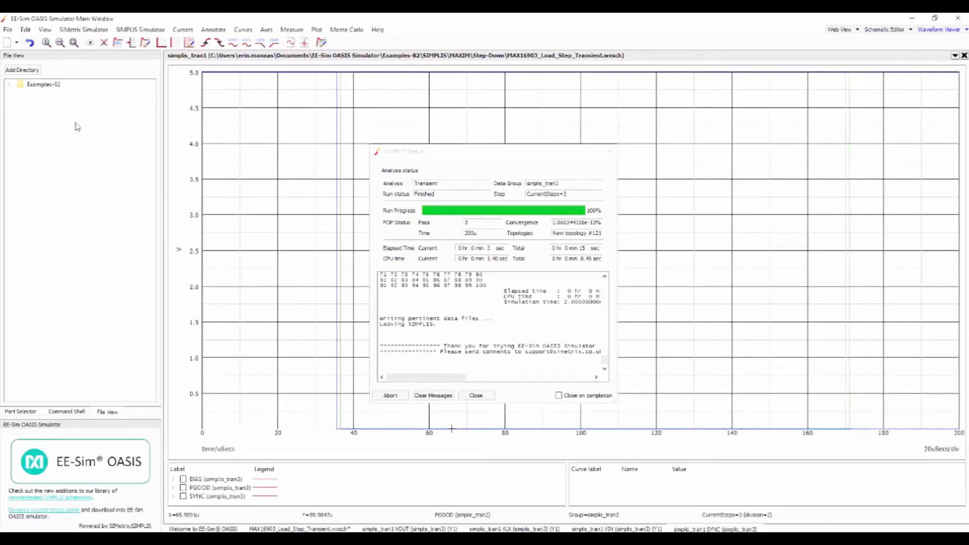
pyautogui.click(475, 395)
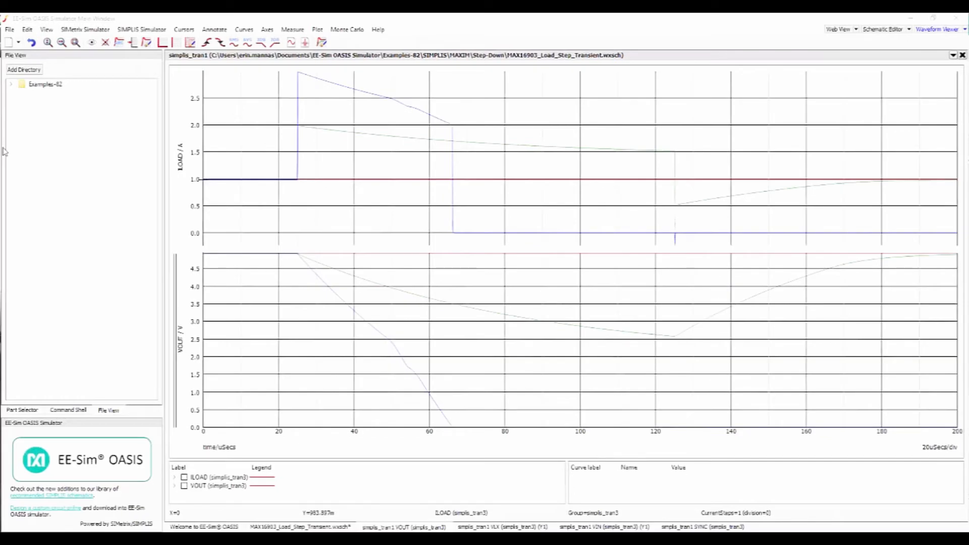
pyautogui.moveTo(288, 456)
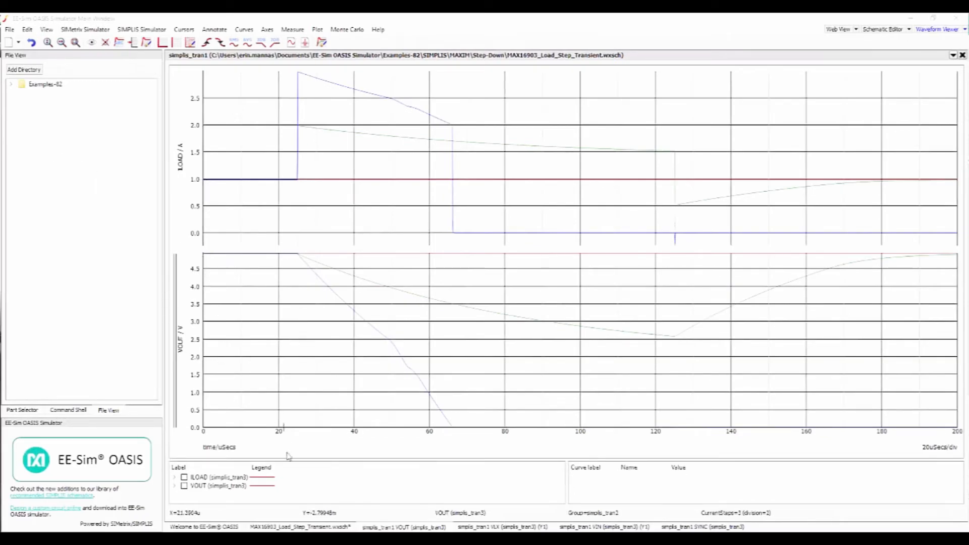
pyautogui.click(883, 30)
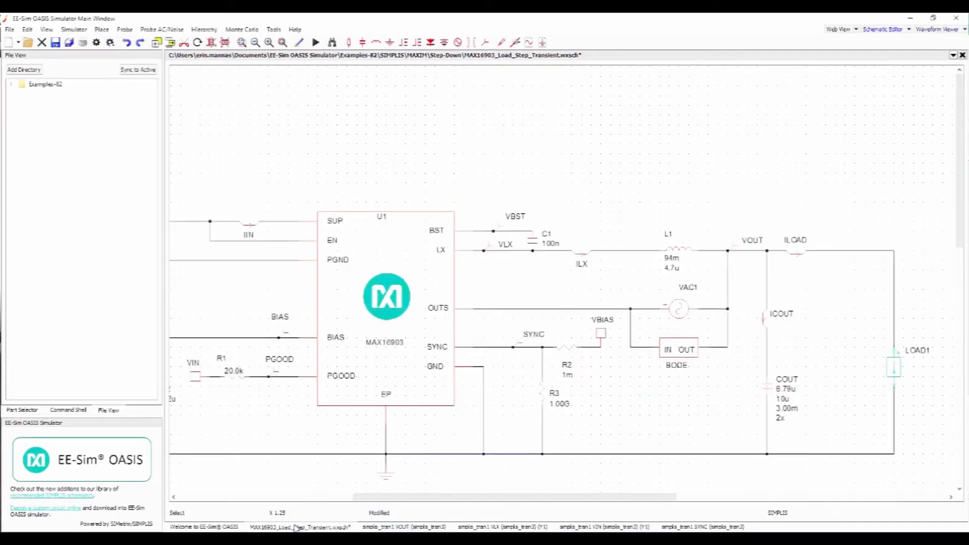
pyautogui.moveTo(243, 344)
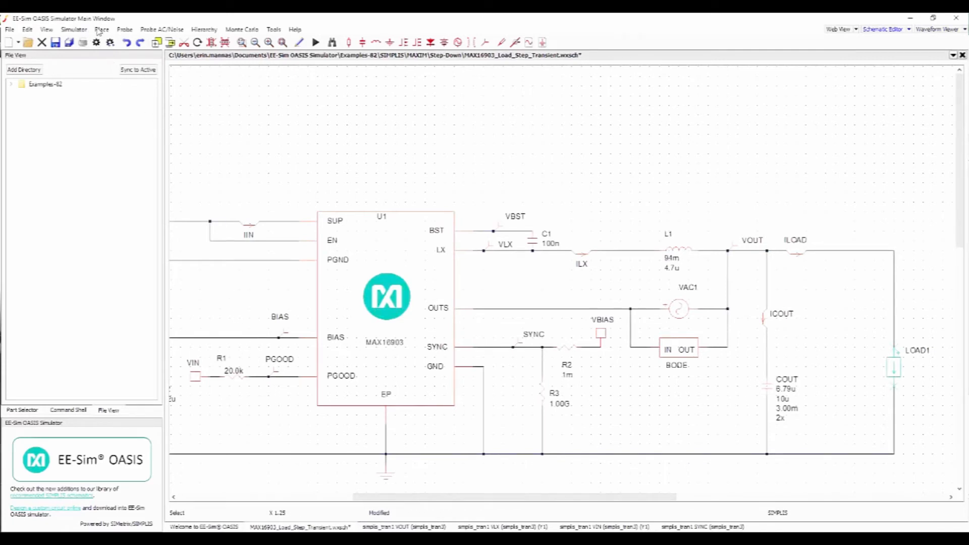
# Step: Place a 47u capacitor C3 beside COUT at the output
pyautogui.click(101, 29)
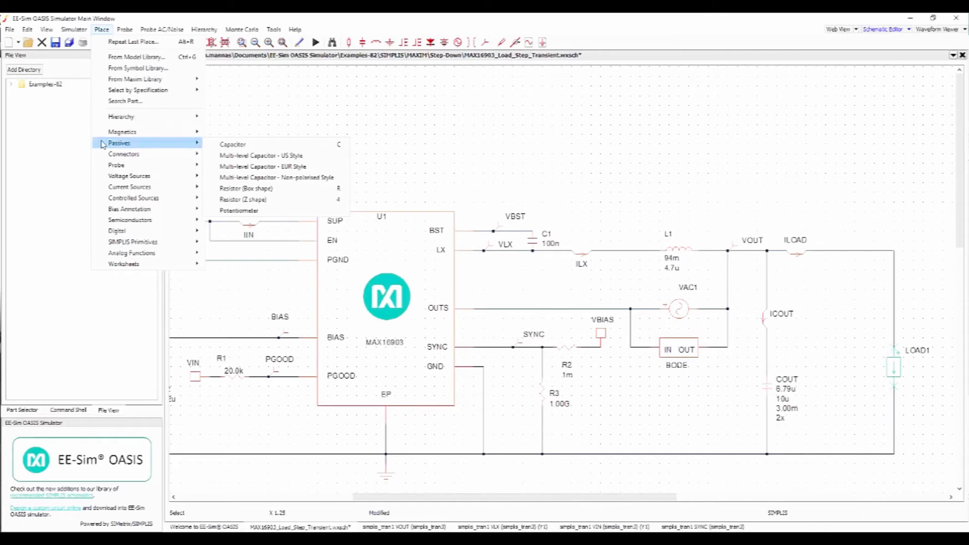
pyautogui.moveTo(232, 144)
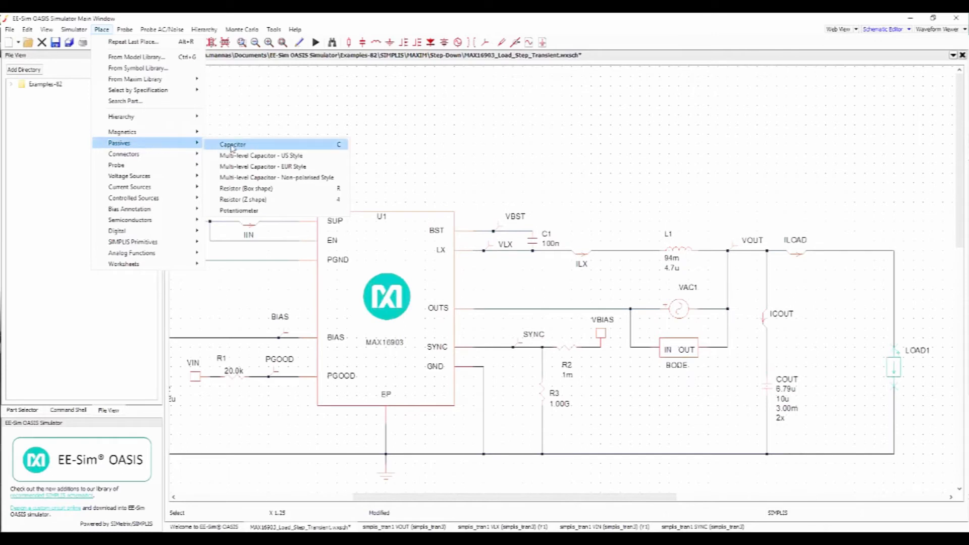
pyautogui.click(232, 145)
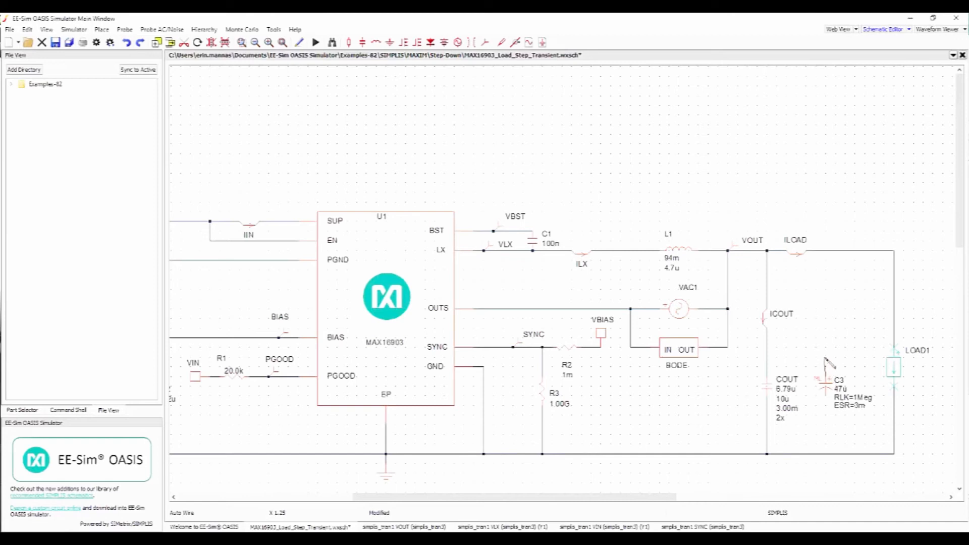
pyautogui.moveTo(809, 364)
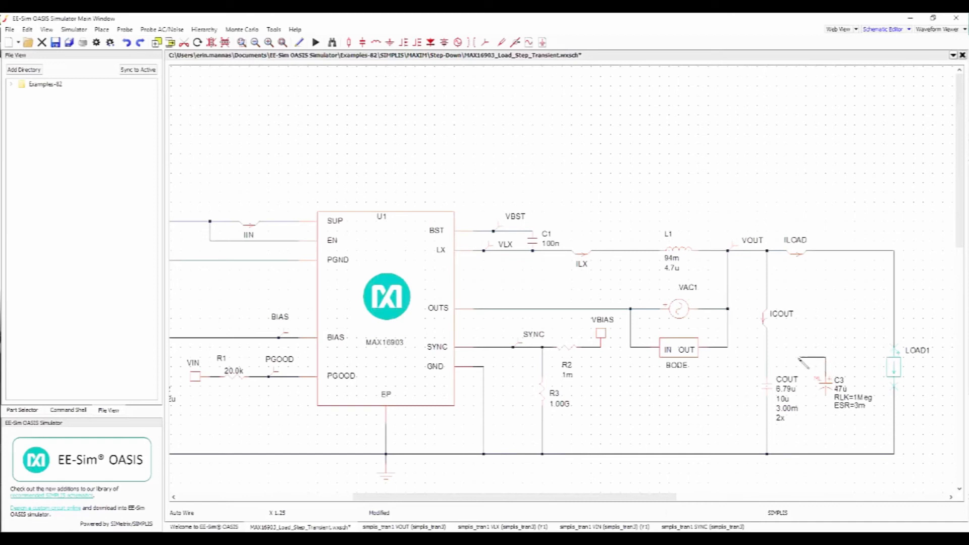